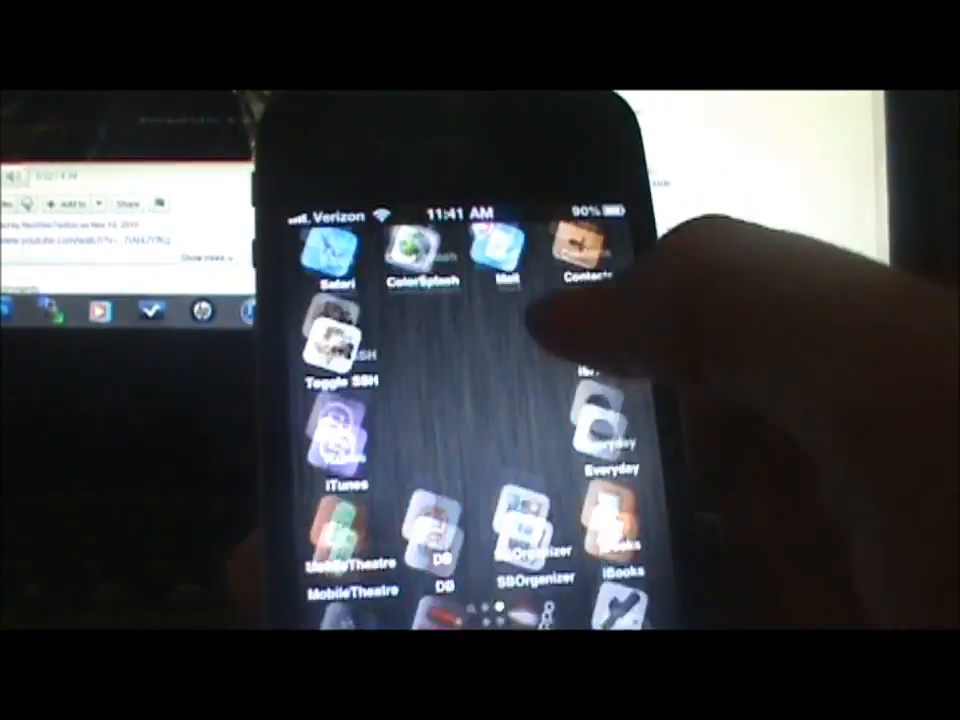
Look up the Bigify package in Cydia Search and view its result.
scroll("left", 3)
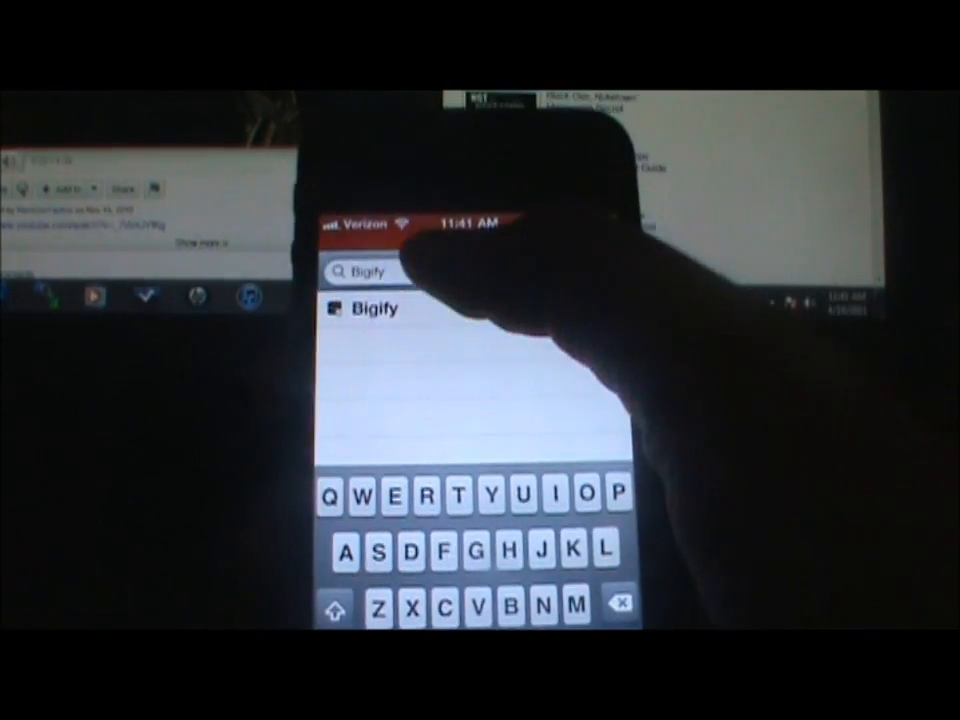
left_click(372, 308)
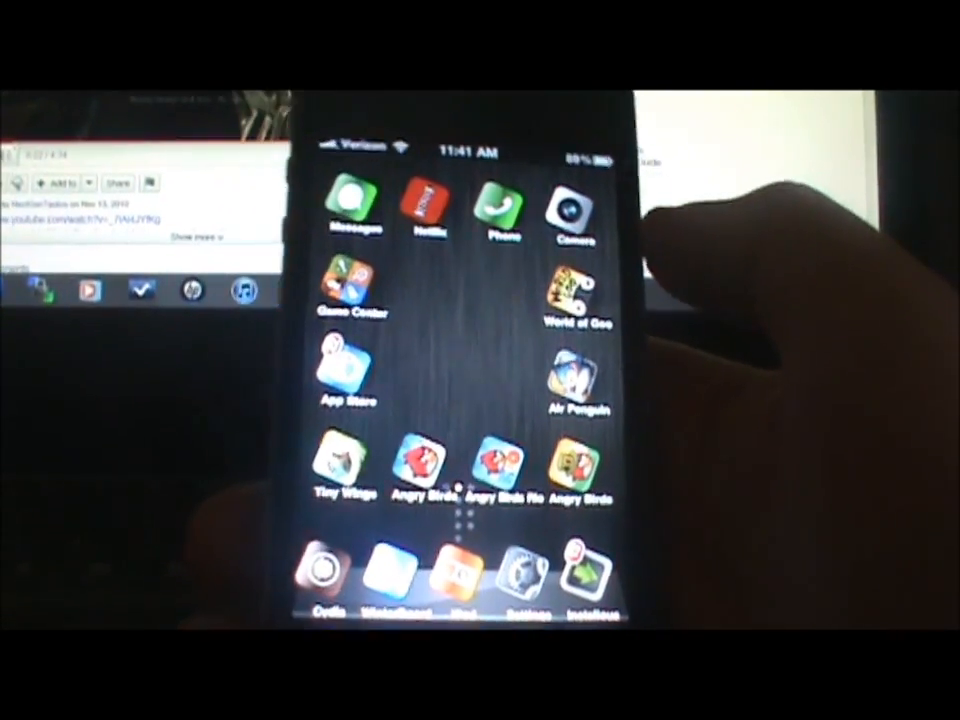
Swipe across home screen pages to view the tilted, label-free icons.
scroll("left", 3)
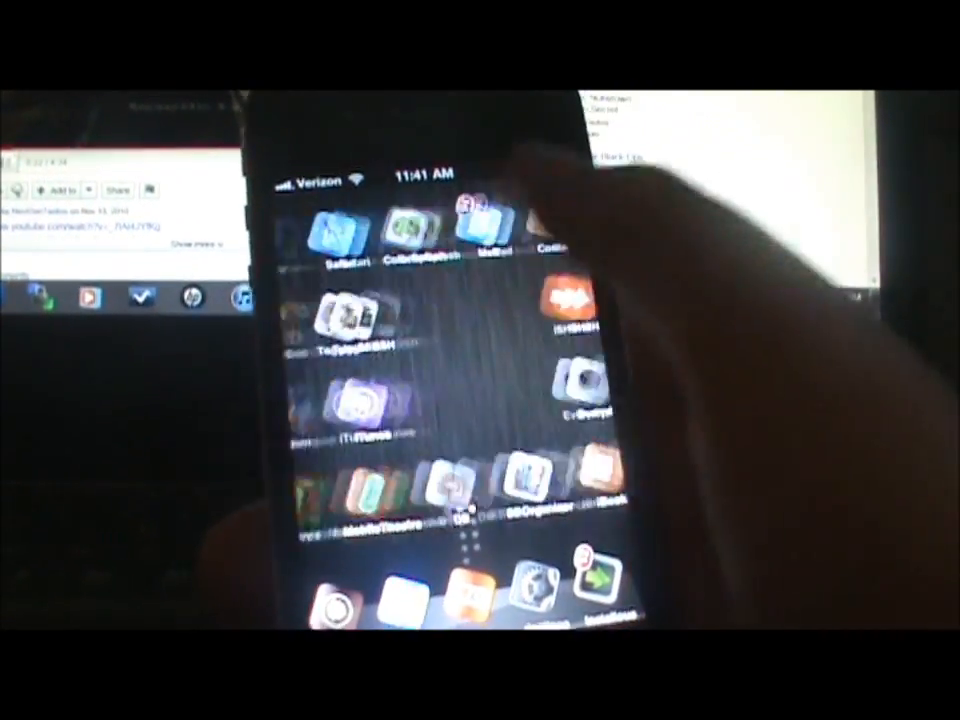
scroll("left", 3)
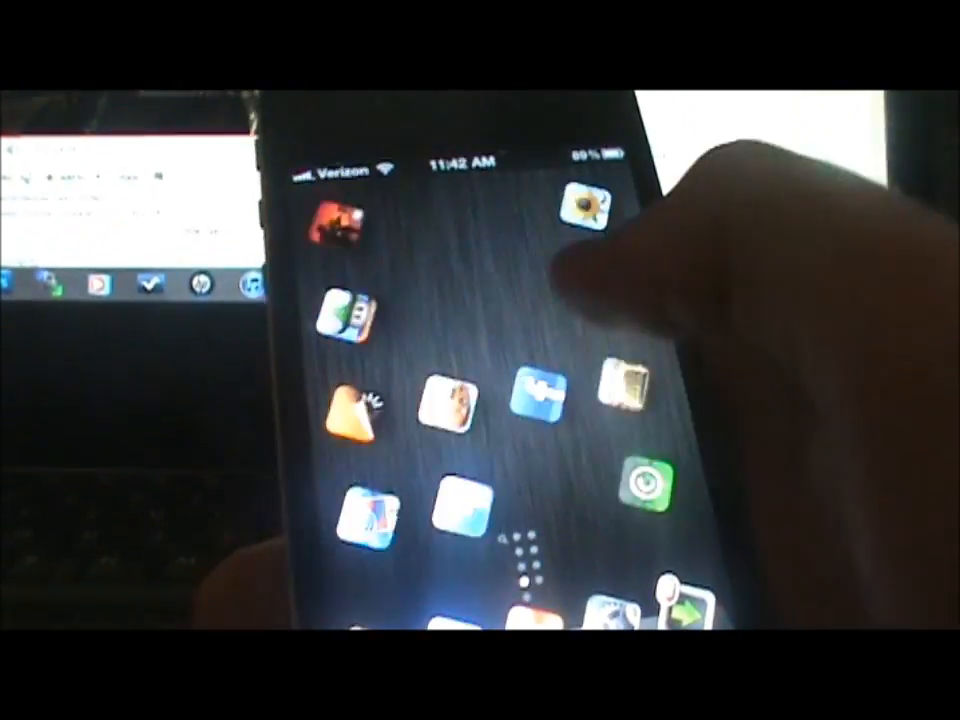
scroll("left", 3)
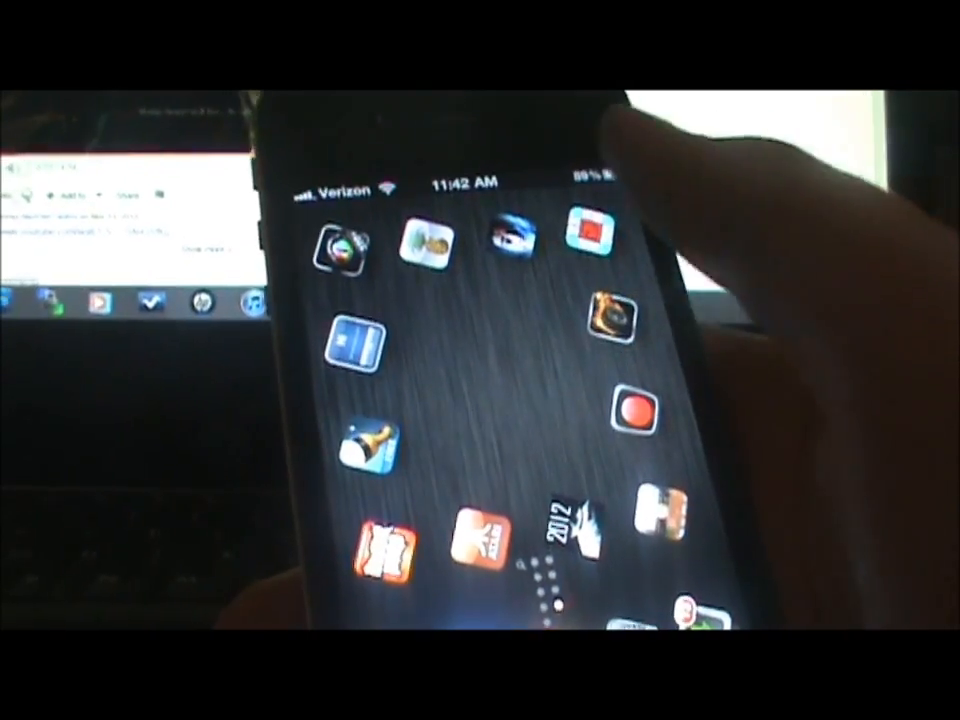
scroll("left", 3)
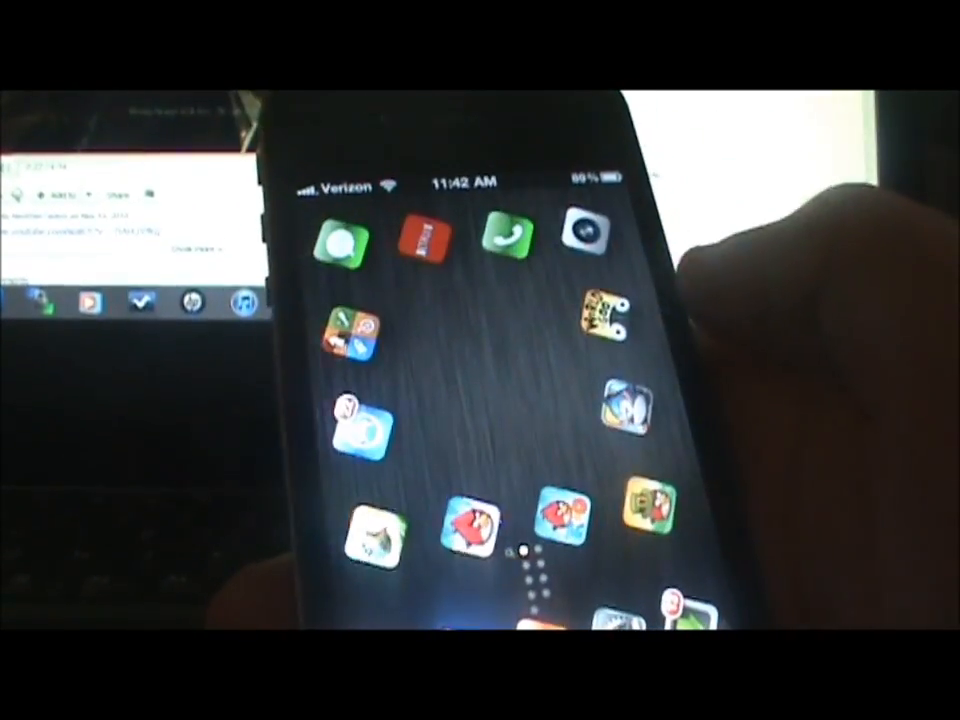